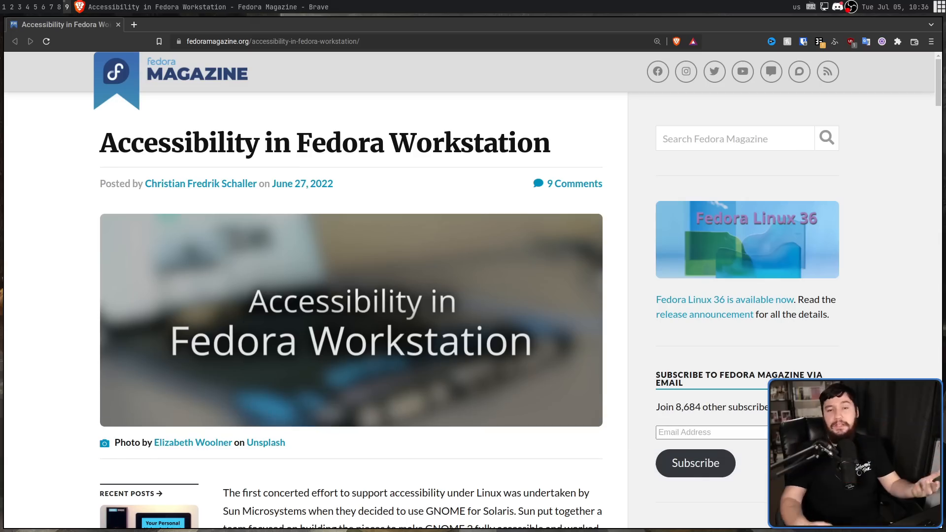
# Scroll down to Lukas's first interview answer about being completely blind.
pyautogui.scroll(-3)
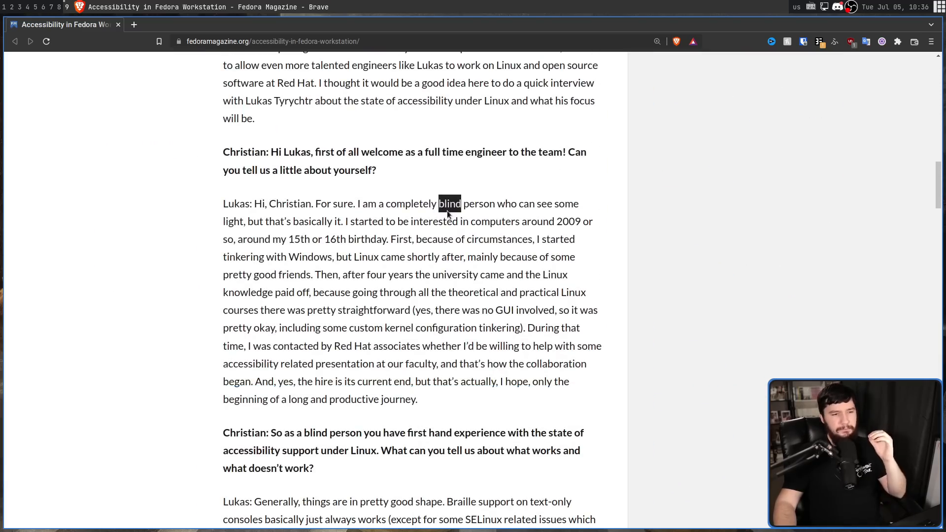
pyautogui.moveTo(469, 188)
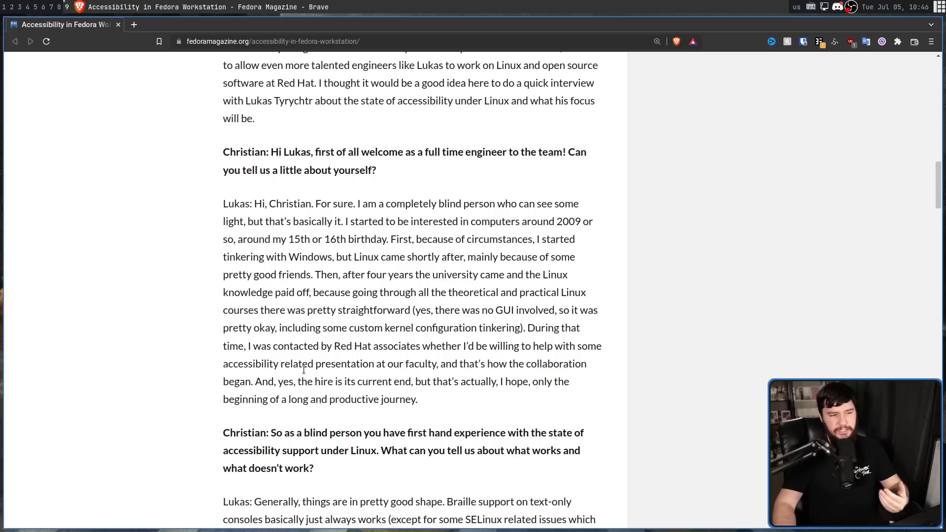
pyautogui.moveTo(525, 357)
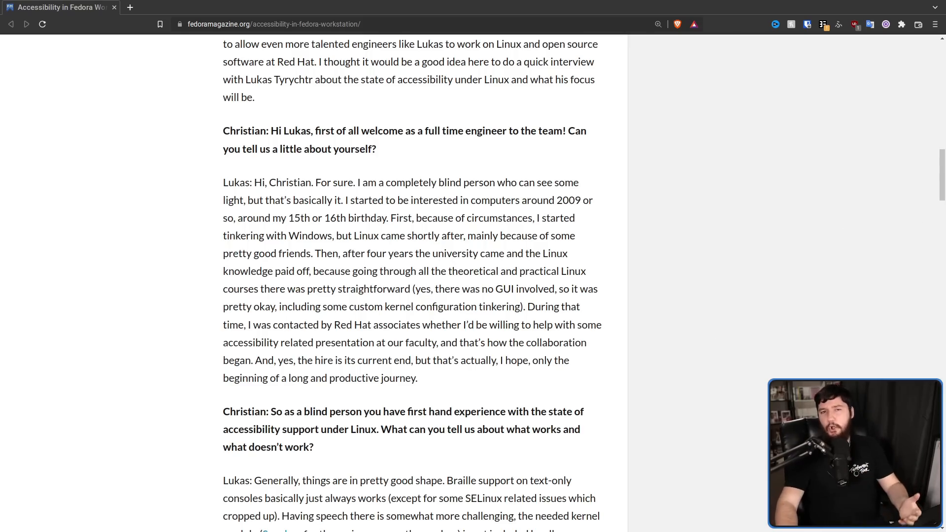
# Scroll back to the opening paragraph on Sun Microsystems' early GNOME accessibility effort.
pyautogui.scroll(3)
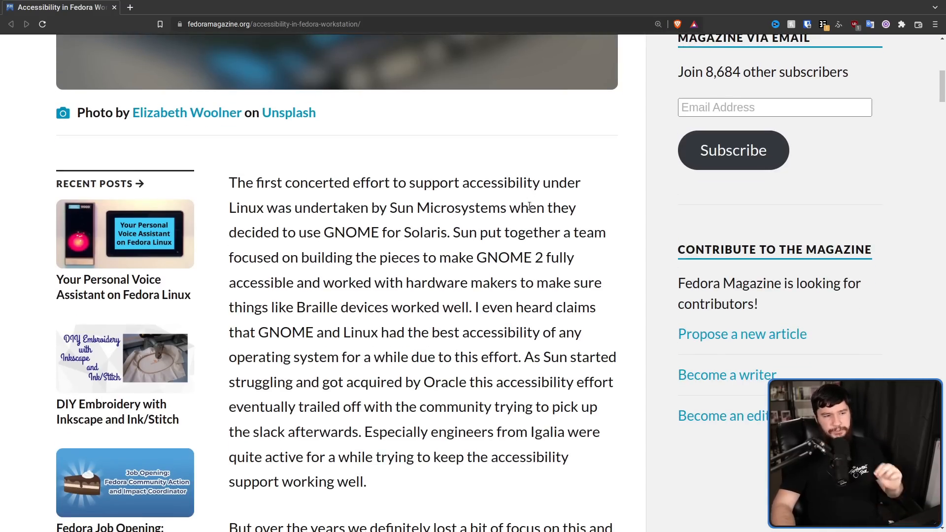
pyautogui.moveTo(480, 245)
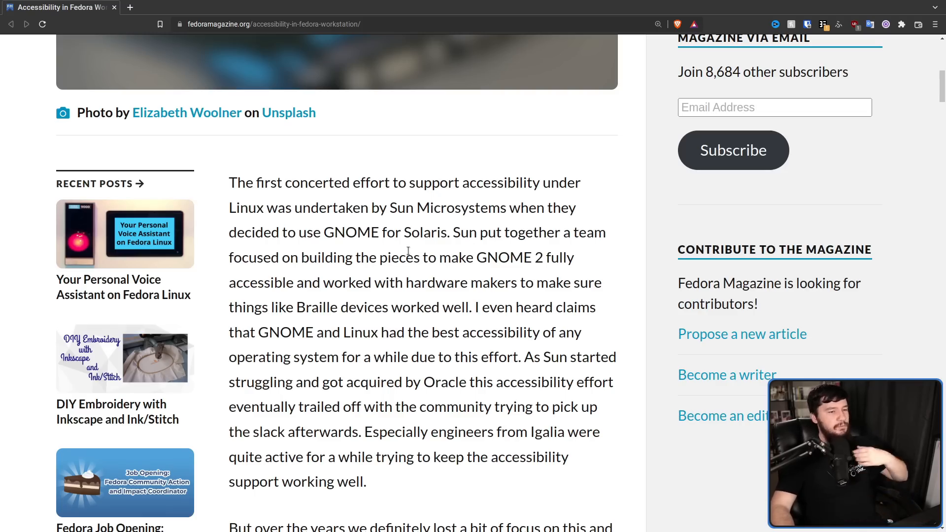
pyautogui.moveTo(406, 244)
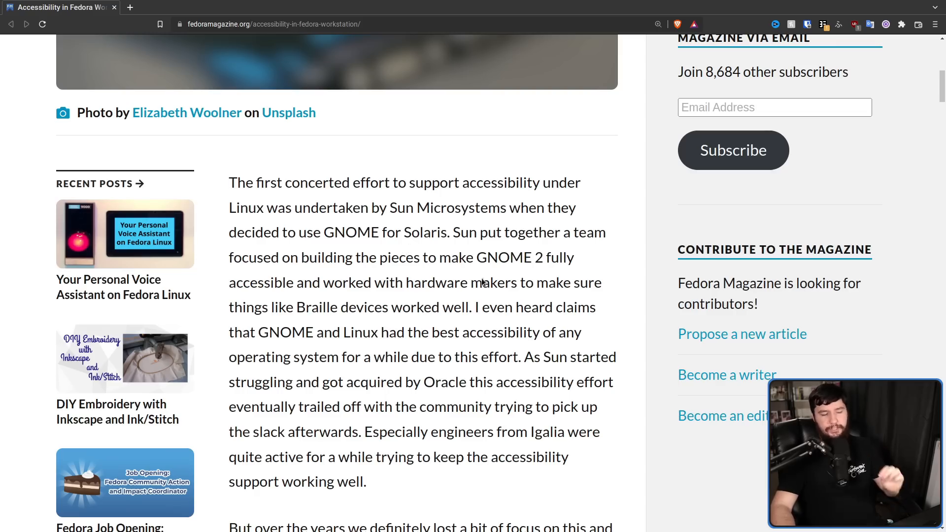
pyautogui.moveTo(512, 323)
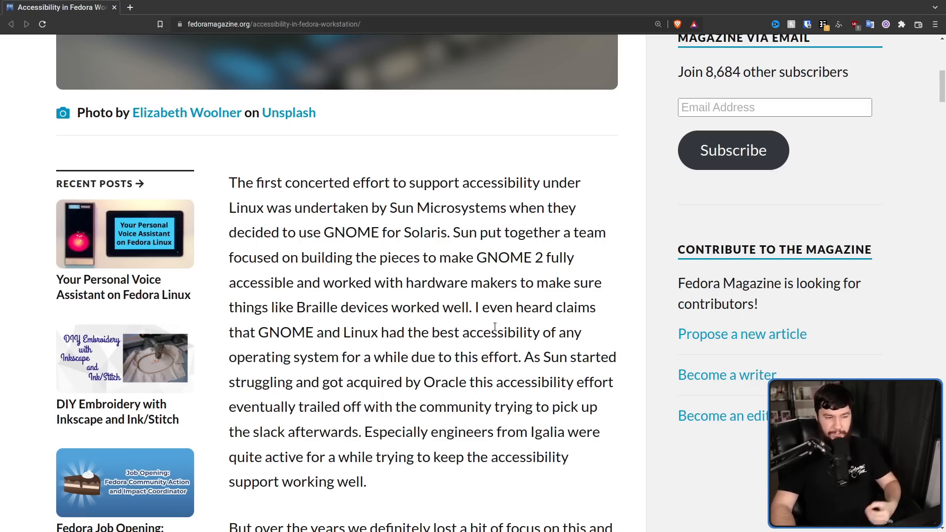
pyautogui.moveTo(651, 331)
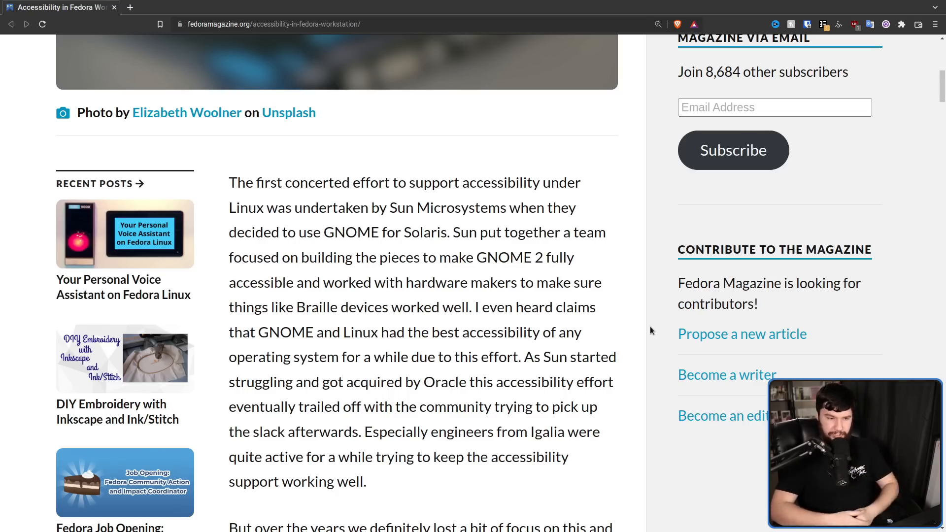
pyautogui.scroll(-3)
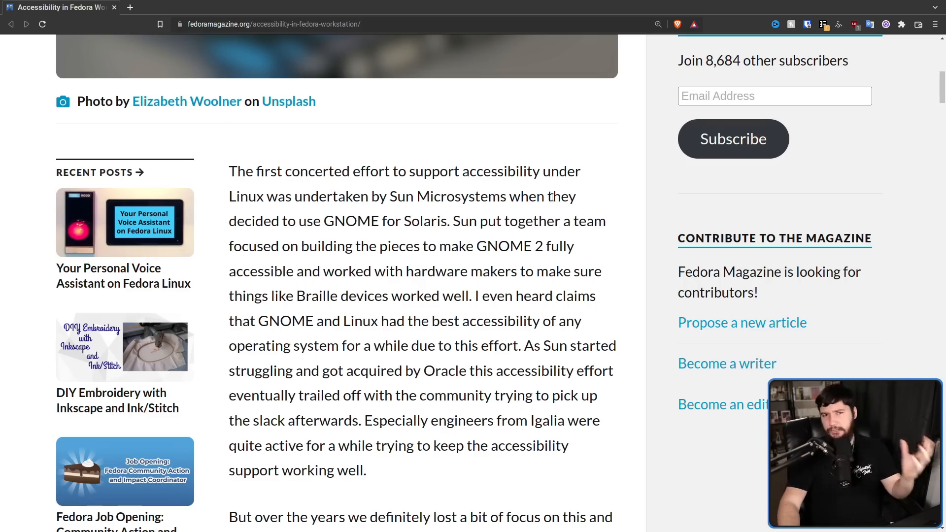
pyautogui.scroll(-3)
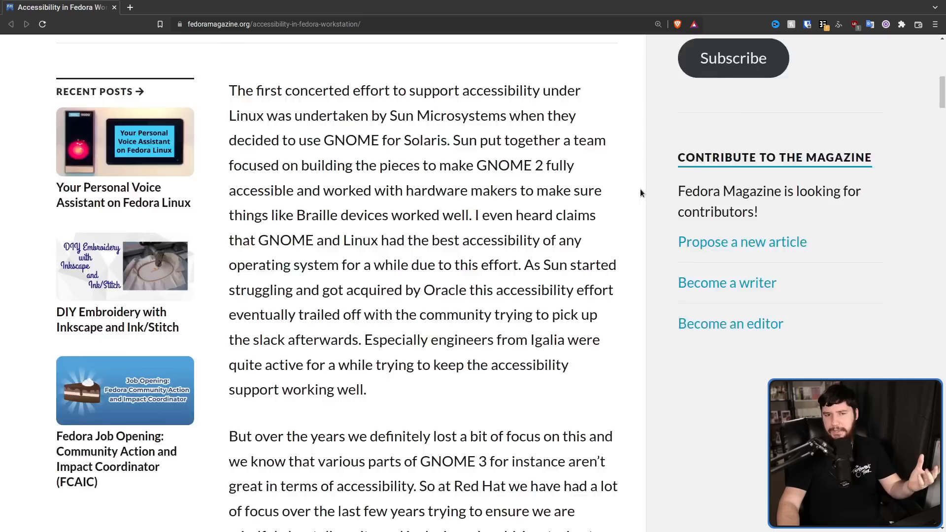
# Search the page for 'braille', highlight 'Fedora' in the answer, and continue to the GTK, Qt and Electron support answer.
pyautogui.write('braille')
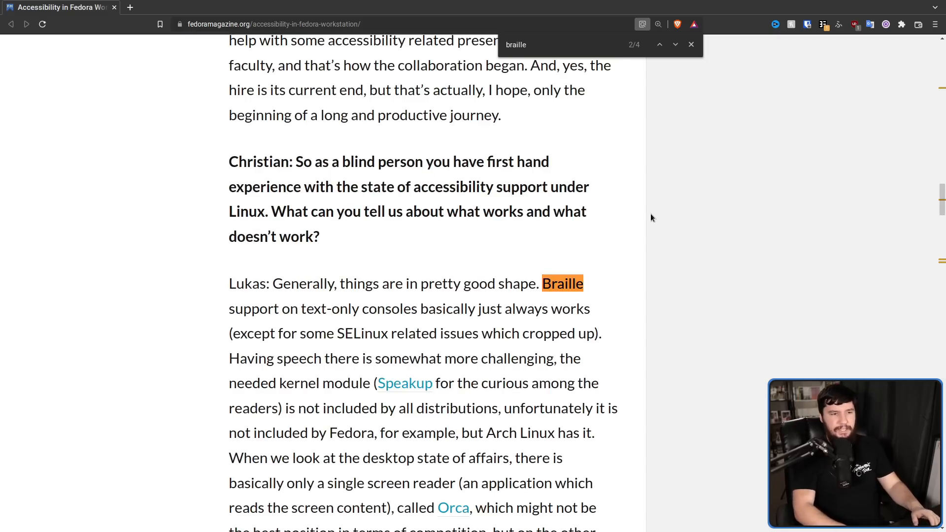
pyautogui.click(690, 45)
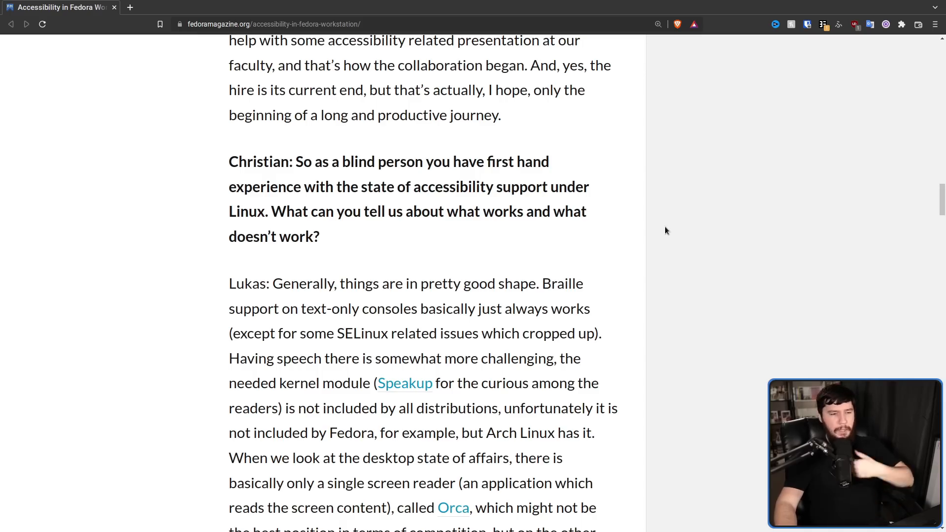
pyautogui.moveTo(693, 231)
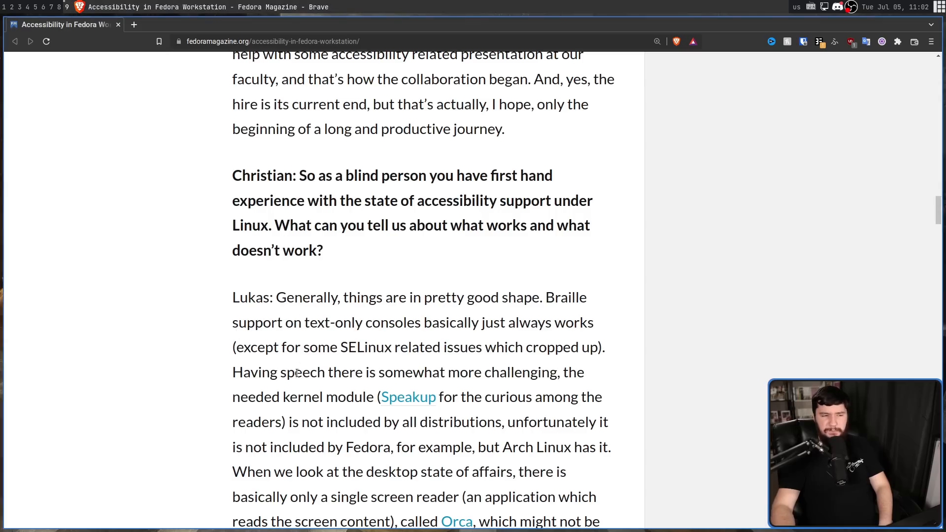
pyautogui.moveTo(399, 337)
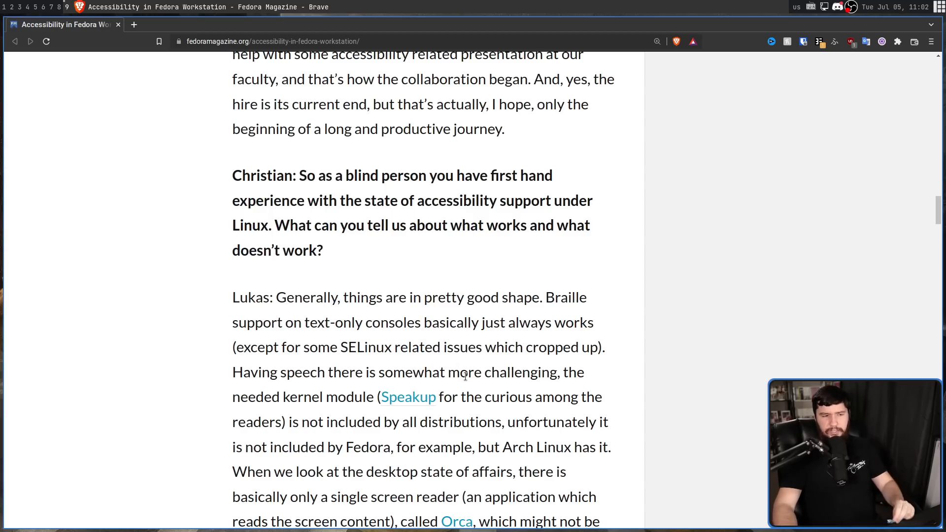
pyautogui.scroll(-3)
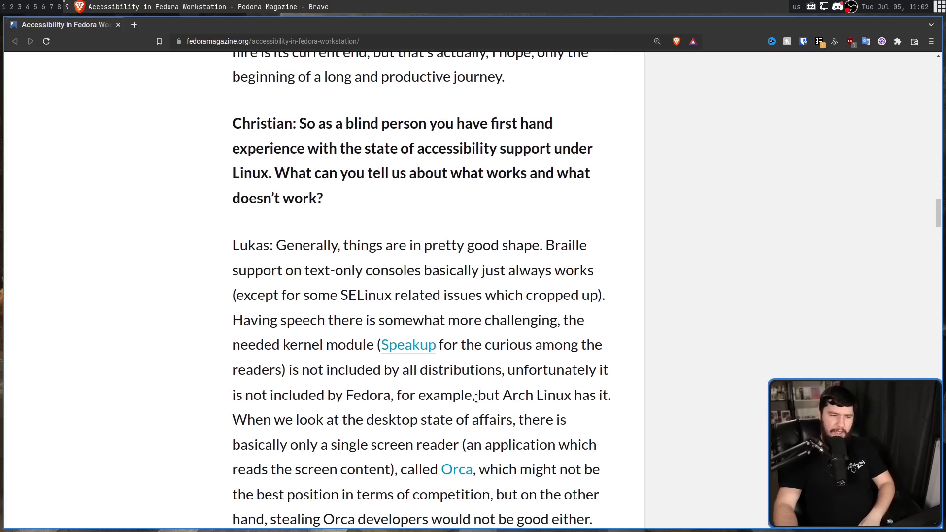
pyautogui.doubleClick(366, 395)
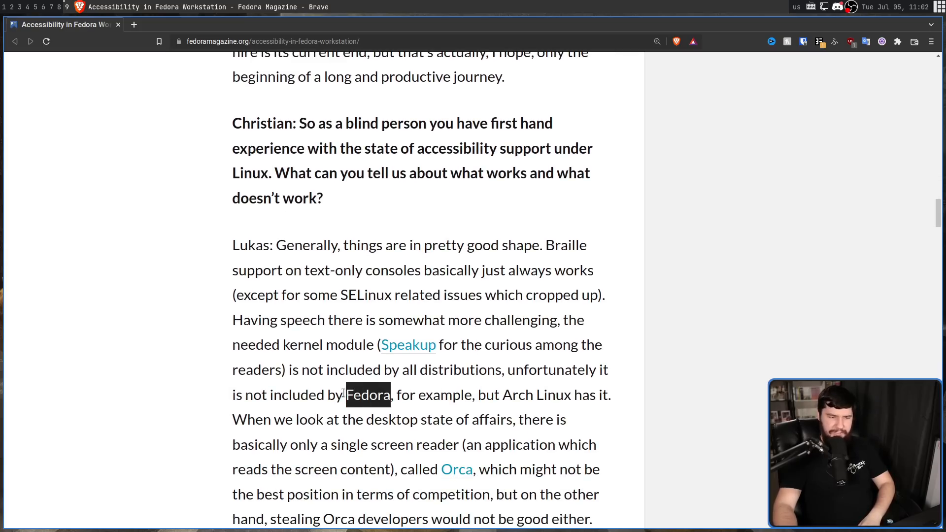
pyautogui.scroll(-3)
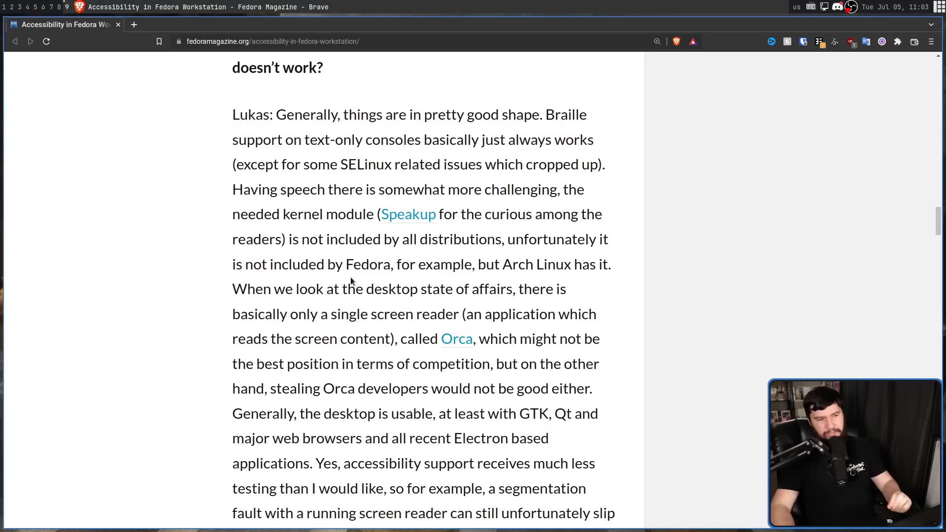
pyautogui.moveTo(394, 284)
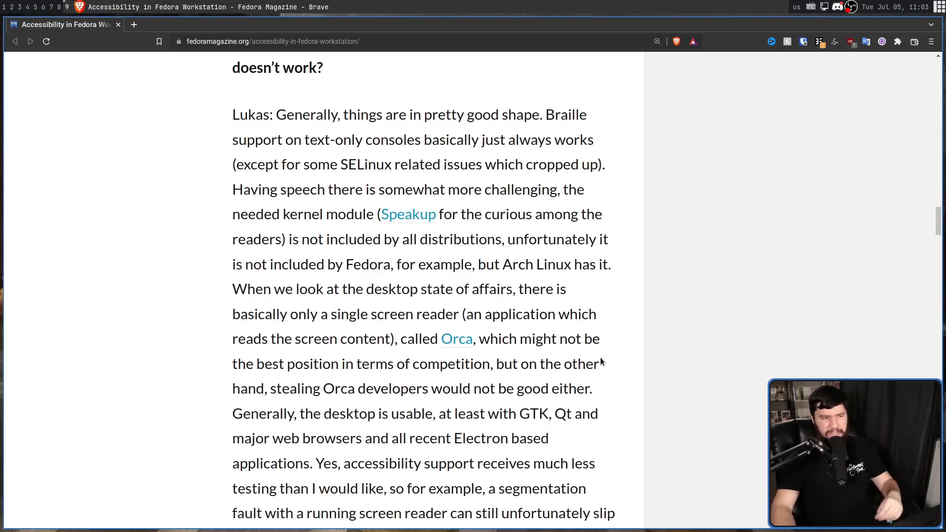
pyautogui.moveTo(596, 356)
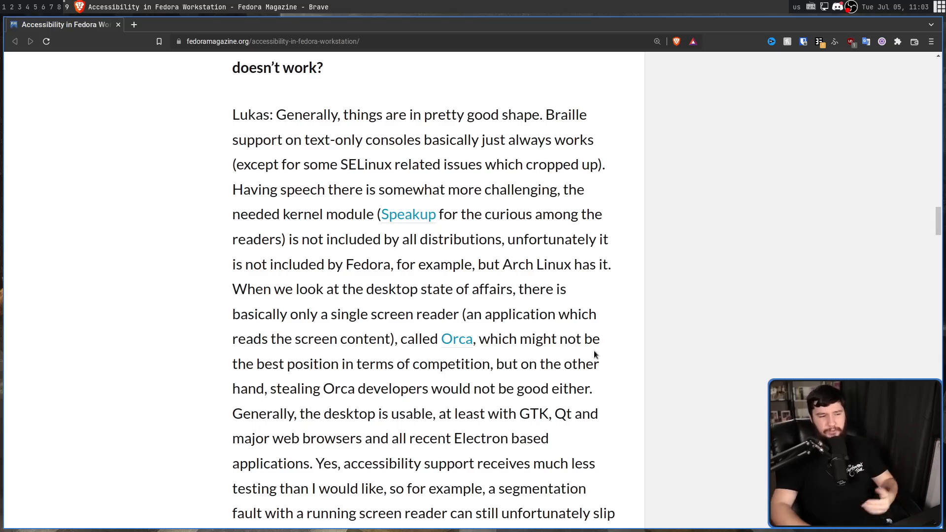
pyautogui.scroll(-3)
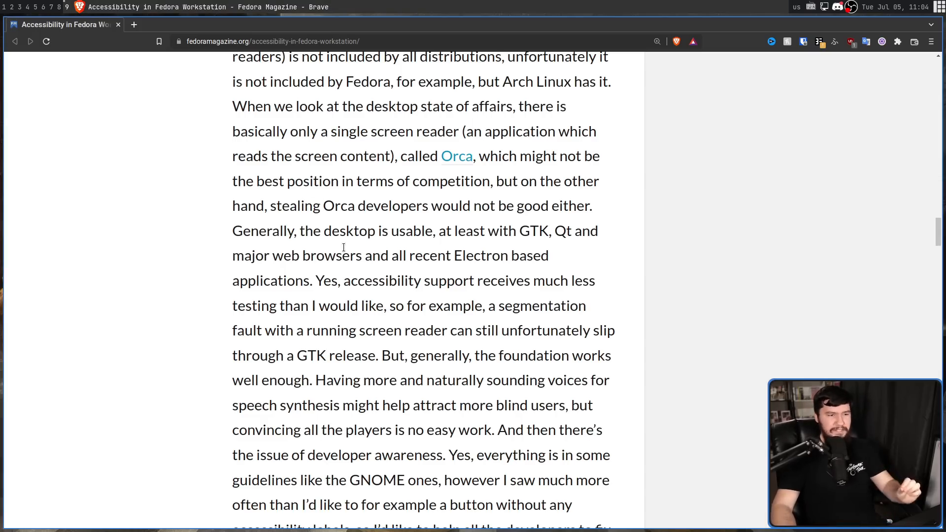
pyautogui.moveTo(369, 227)
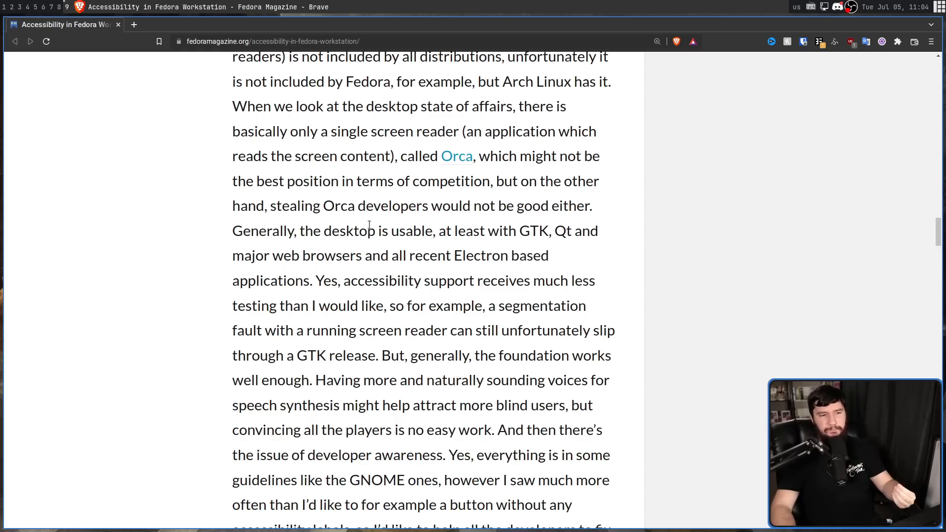
pyautogui.moveTo(519, 230); pyautogui.dragTo(597, 230)
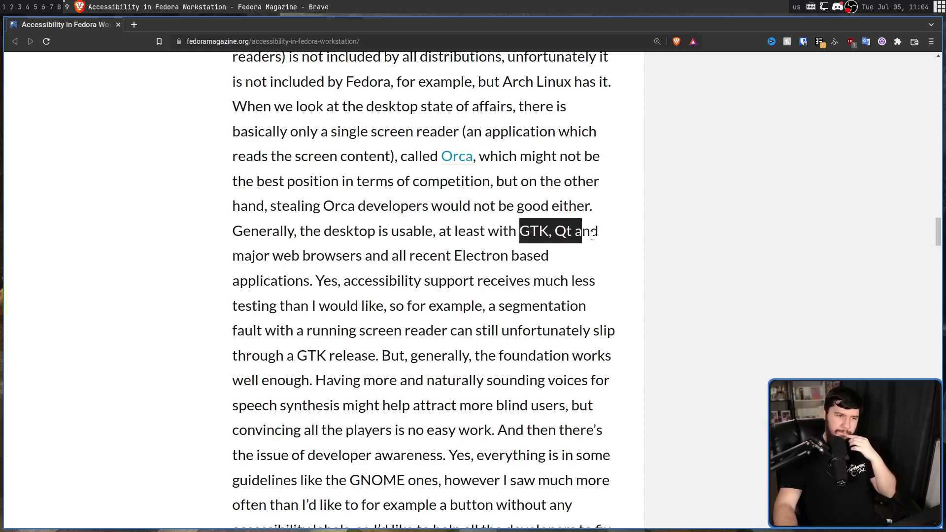
pyautogui.moveTo(595, 230); pyautogui.dragTo(363, 254)
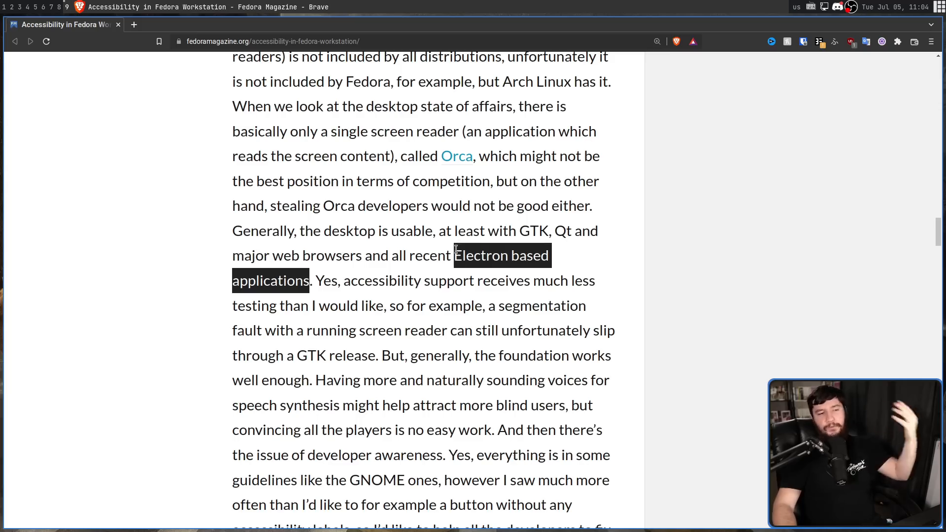
pyautogui.click(440, 256)
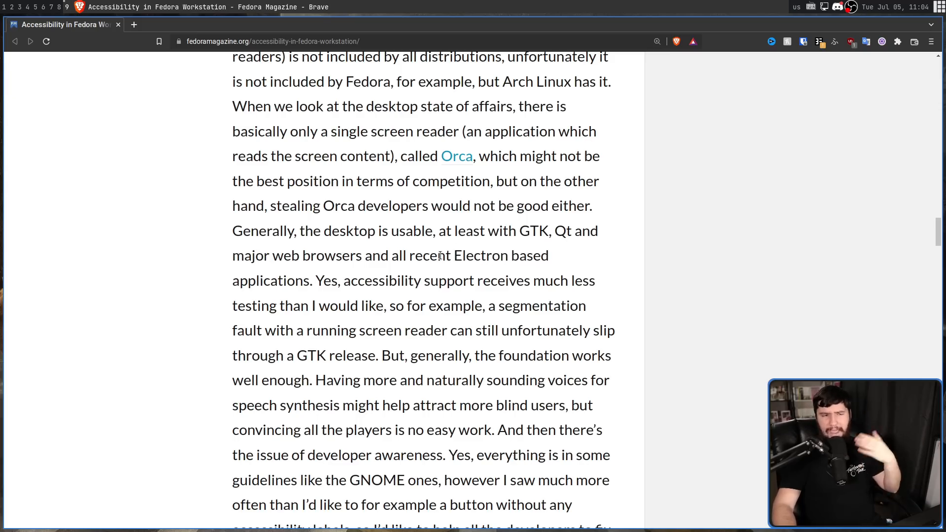
pyautogui.moveTo(406, 270)
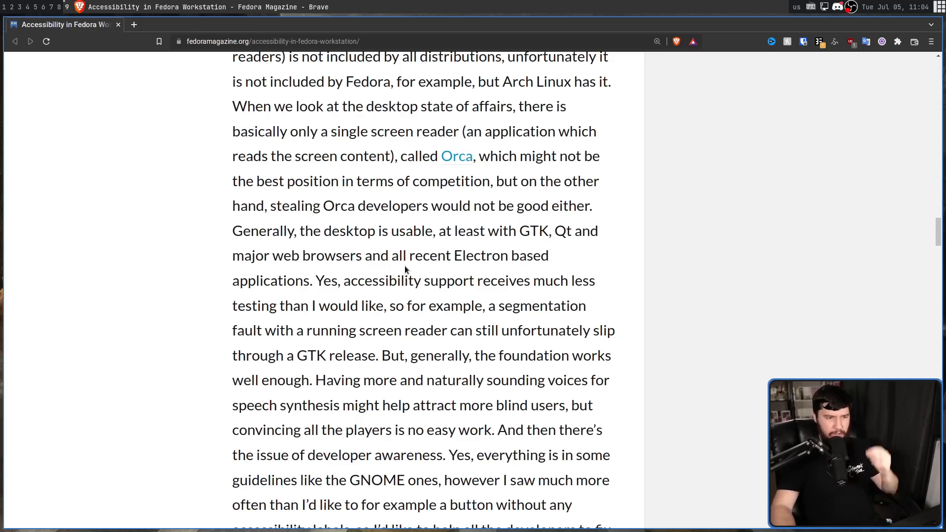
pyautogui.moveTo(343, 252)
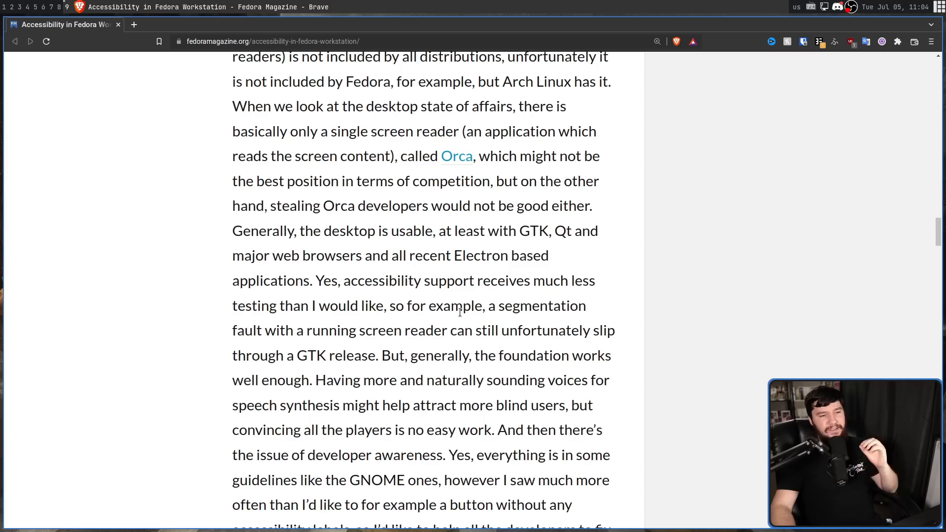
pyautogui.moveTo(462, 320)
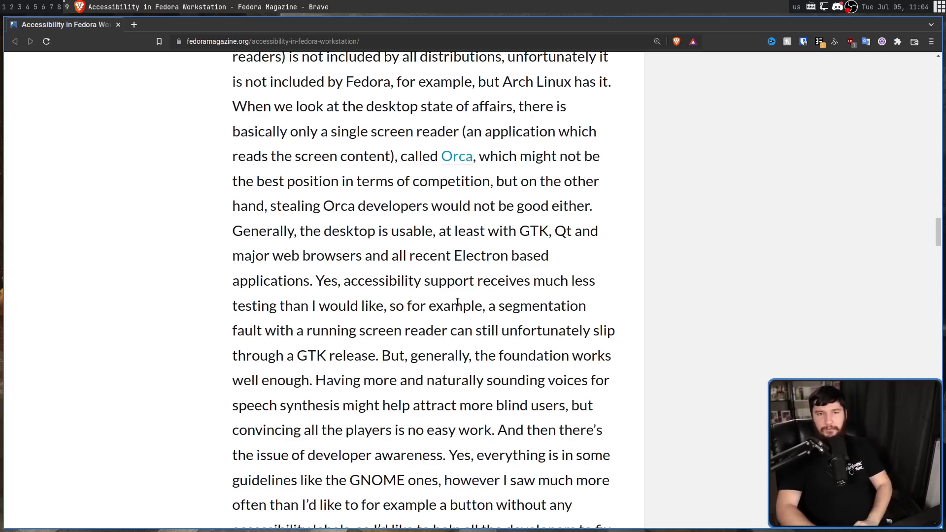
# Scroll to the end of the developer-awareness answer and Christian's question about other apps.
pyautogui.scroll(-3)
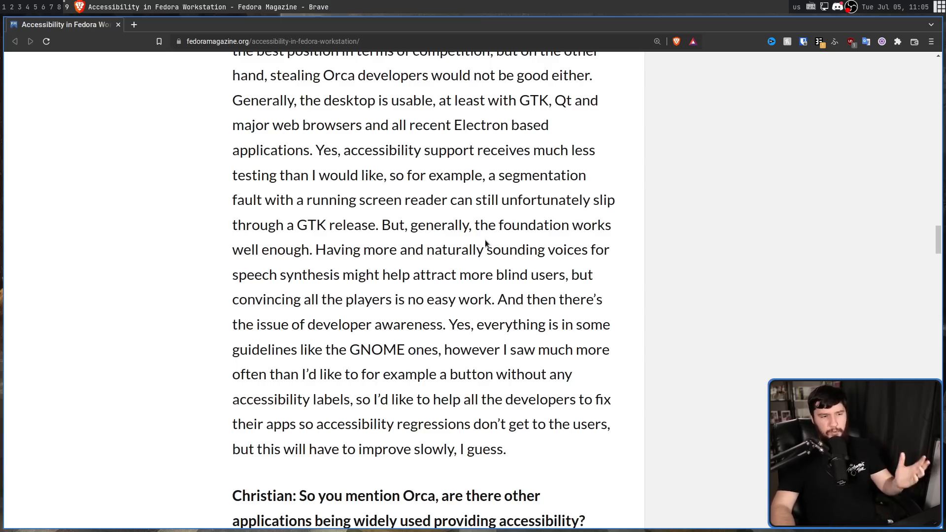
pyautogui.moveTo(497, 311)
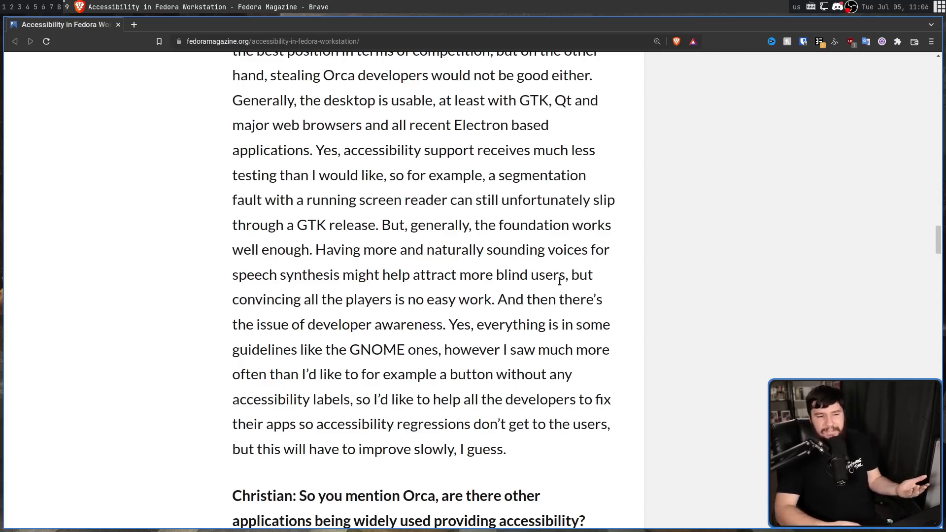
pyautogui.moveTo(578, 280)
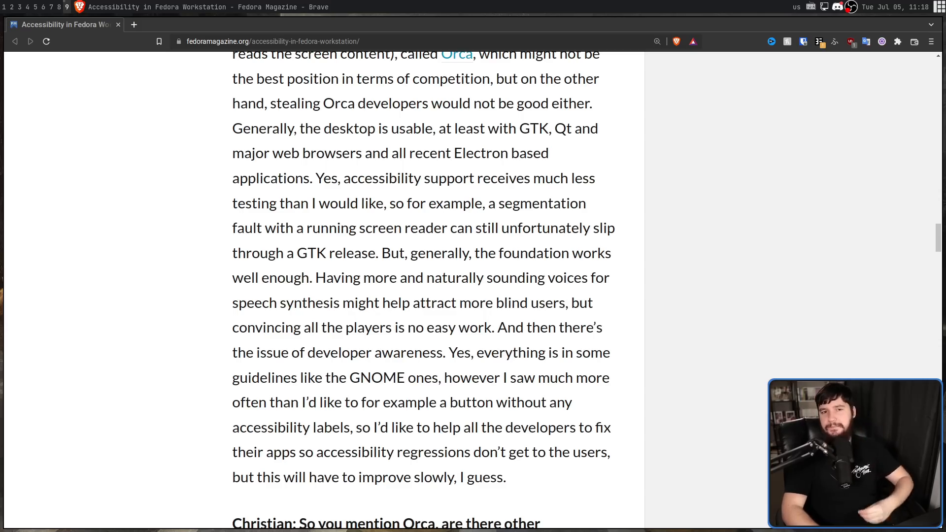
# Scroll to the closing question on how to reach Lukas and his contact email.
pyautogui.scroll(3)
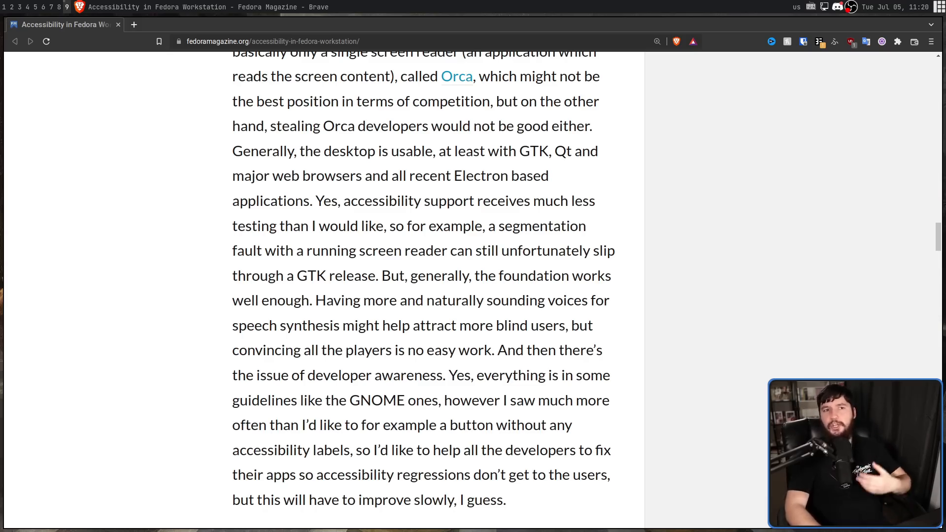
pyautogui.scroll(-3)
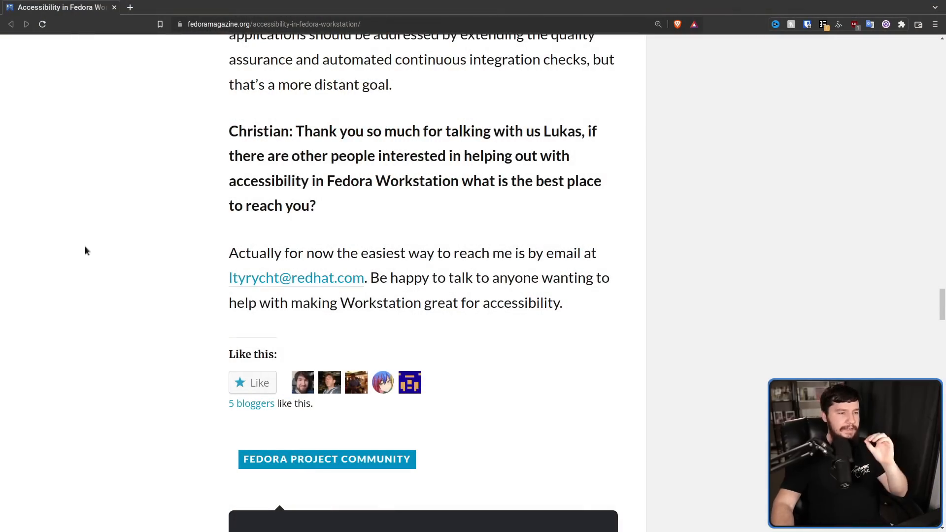